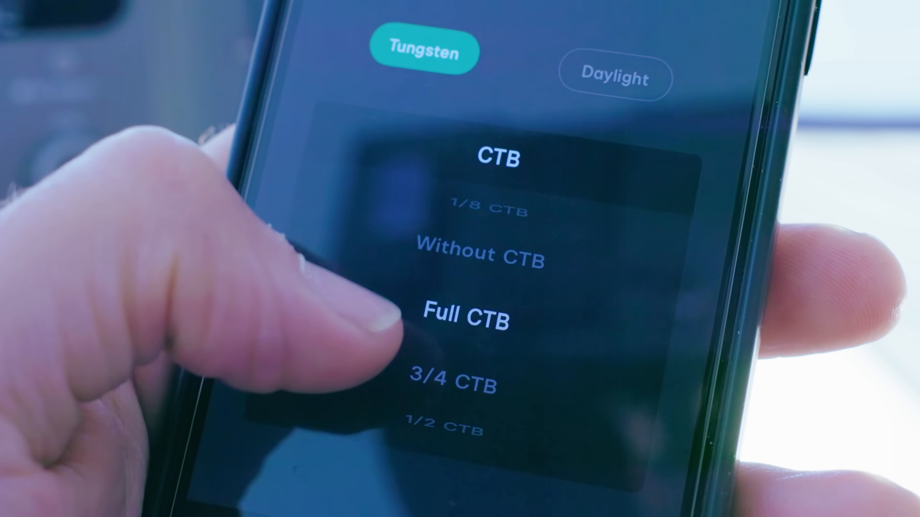
{"action": "scroll", "scroll_direction": "down", "scroll_amount": 3}
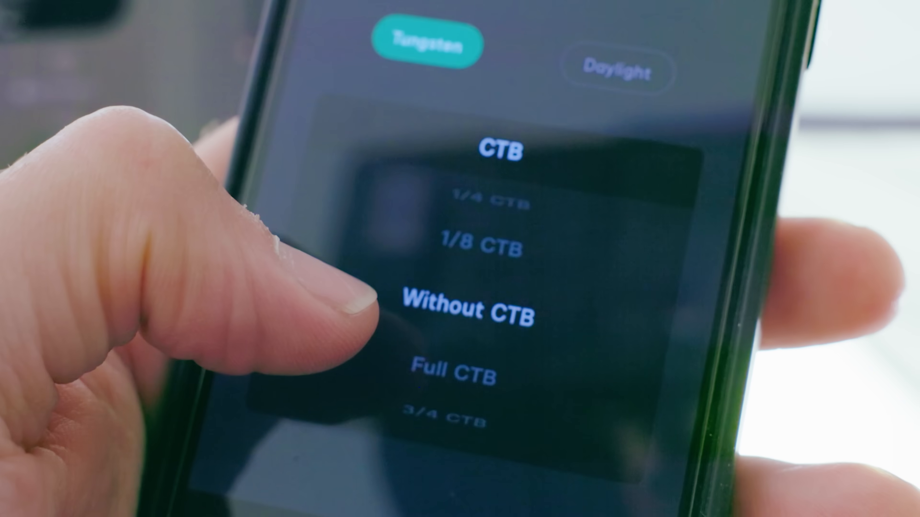